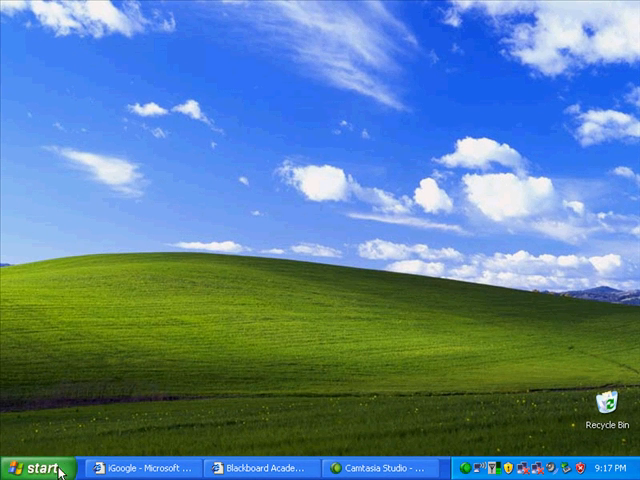
# Step: Launch FileZilla FTP Client from the Windows XP Start menu
pyautogui.click(38, 468)
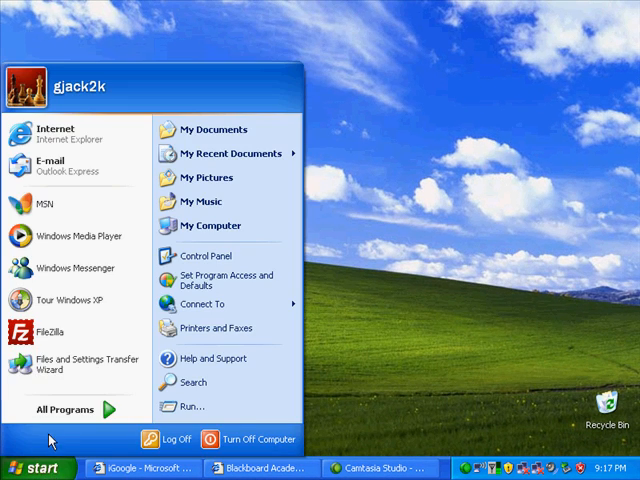
pyautogui.moveTo(45, 331)
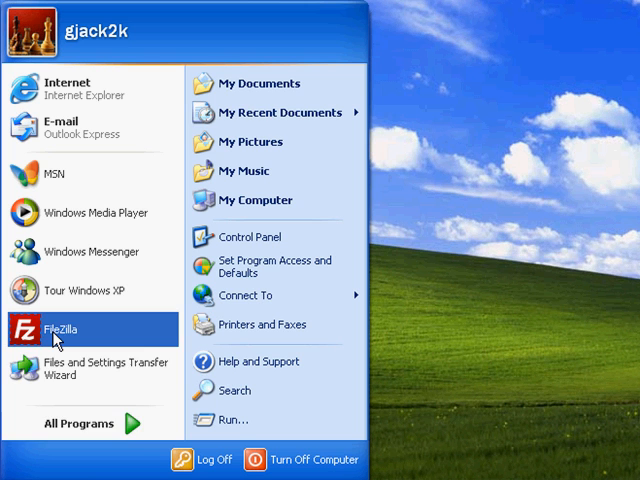
pyautogui.click(77, 423)
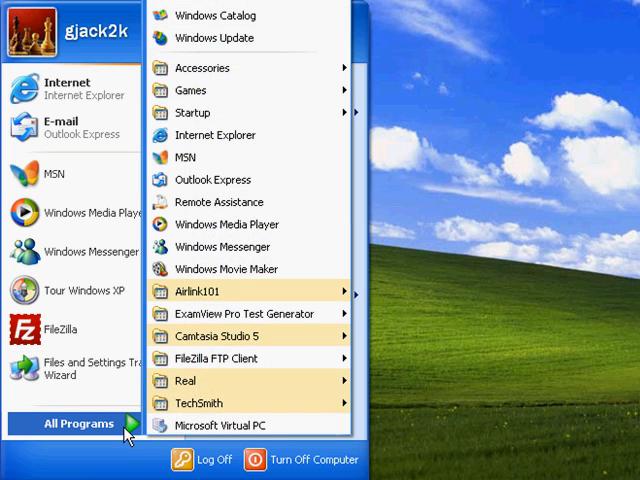
pyautogui.moveTo(245, 356)
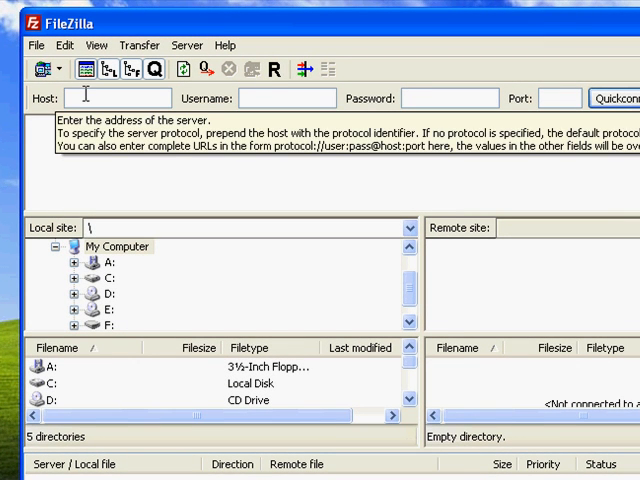
pyautogui.moveTo(46, 184)
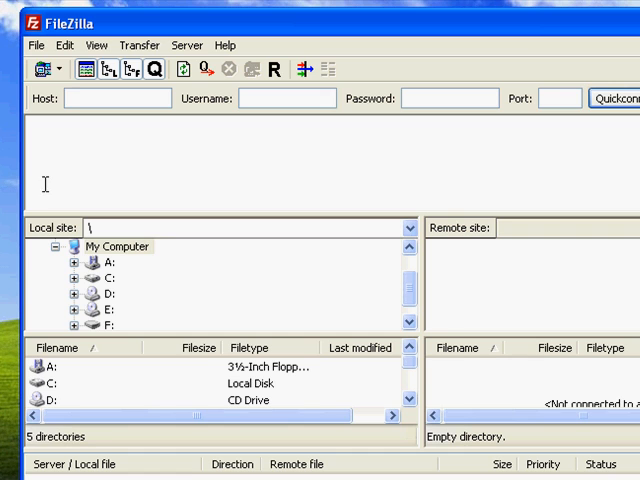
pyautogui.write('209.189.201.')
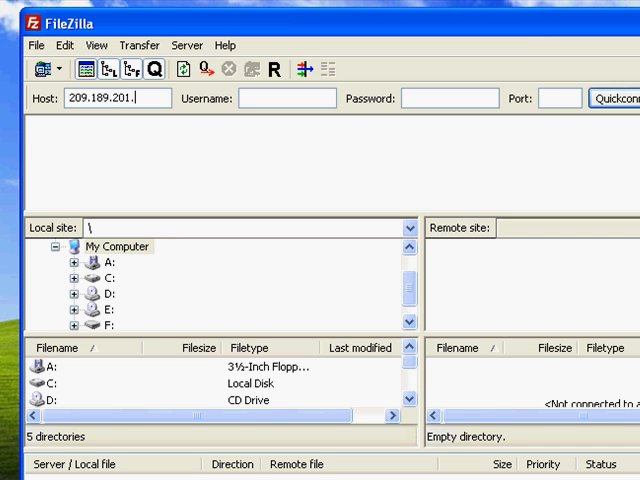
pyautogui.write('186')
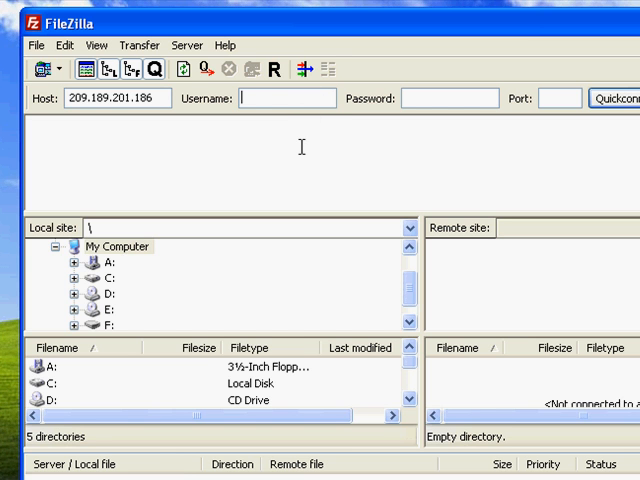
pyautogui.write('bit125')
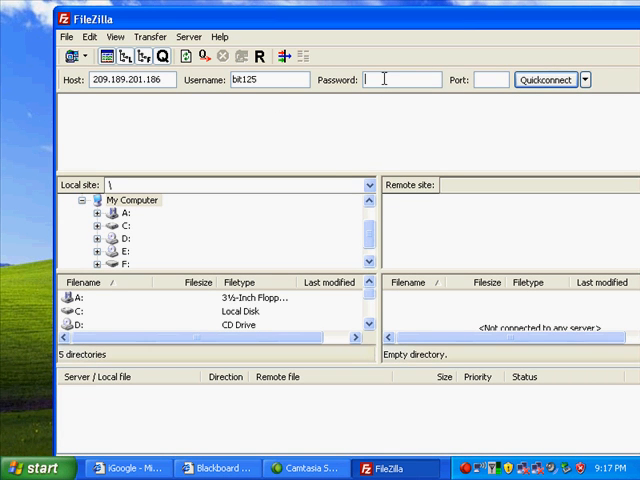
pyautogui.moveTo(324, 165)
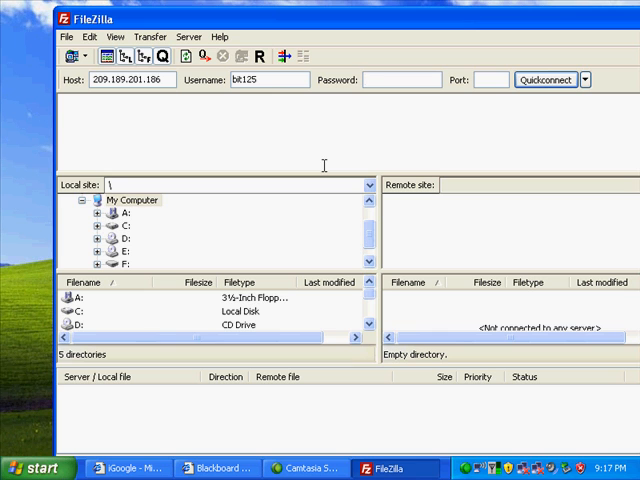
pyautogui.write('•')
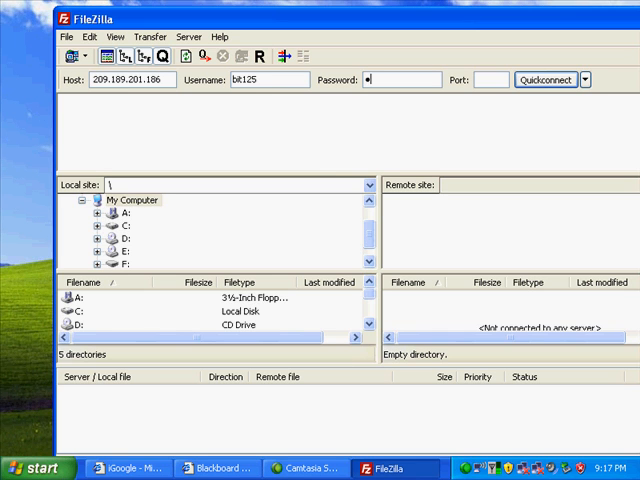
pyautogui.write('•')
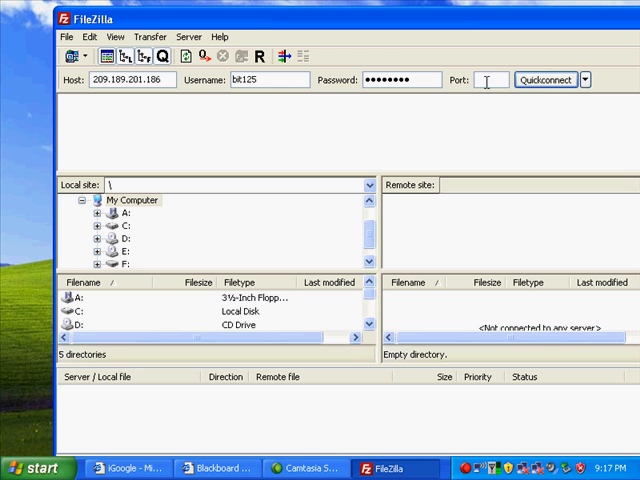
pyautogui.moveTo(485, 80)
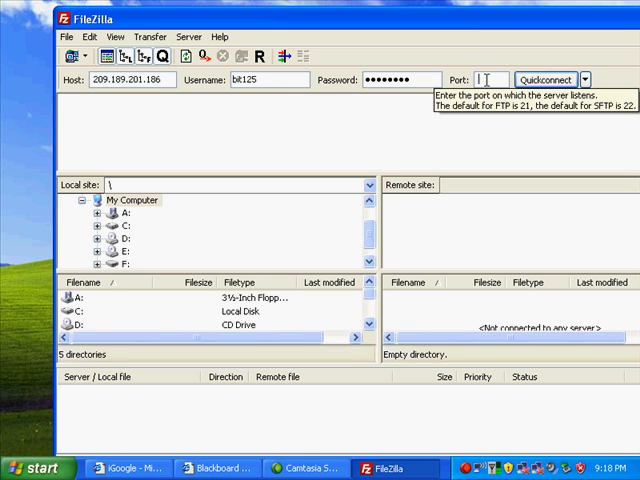
pyautogui.write('22')
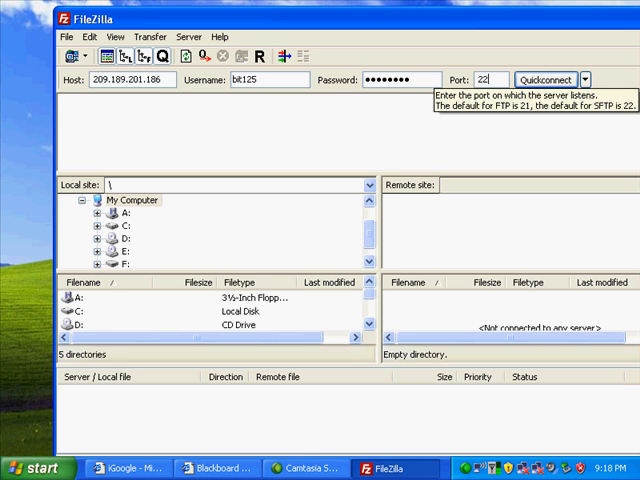
pyautogui.click(30, 467)
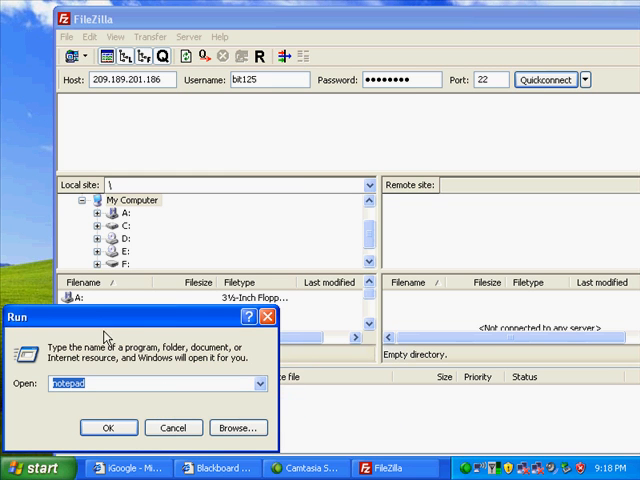
pyautogui.click(109, 427)
pyautogui.write('Ca$')
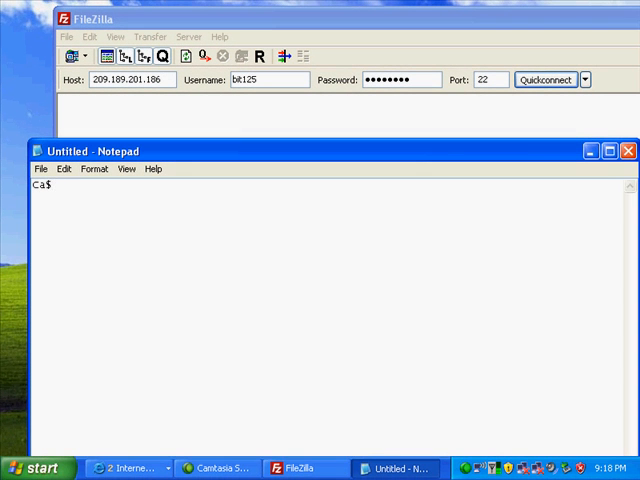
pyautogui.write('cad')
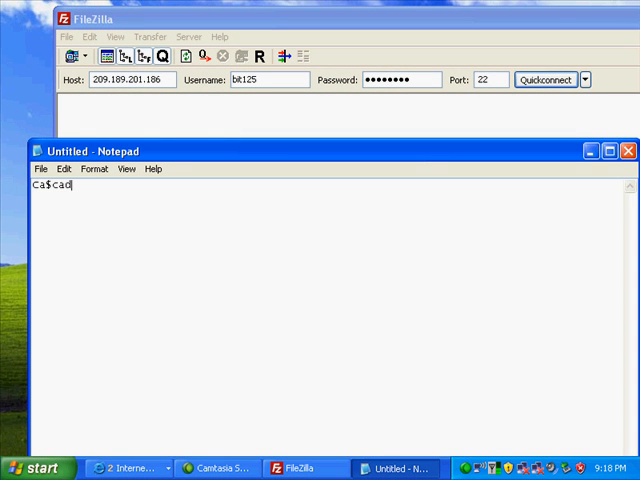
pyautogui.write('ia')
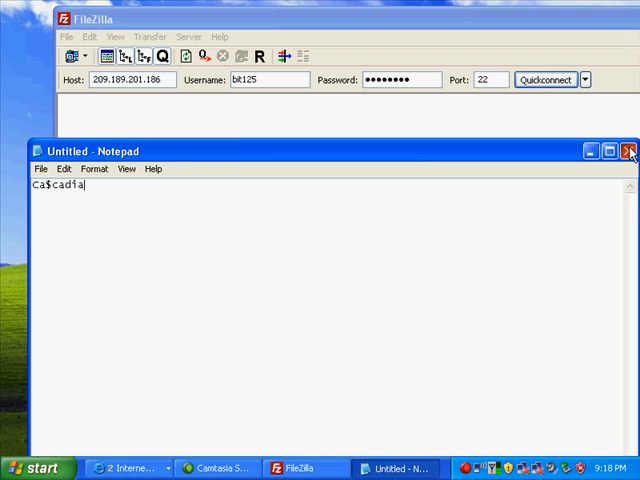
pyautogui.click(629, 151)
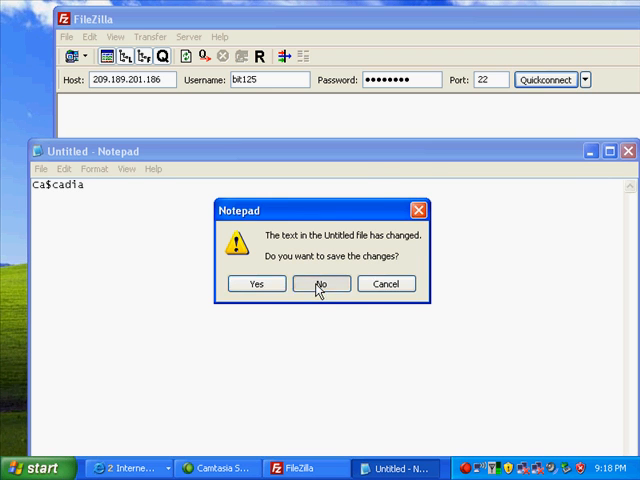
pyautogui.click(320, 283)
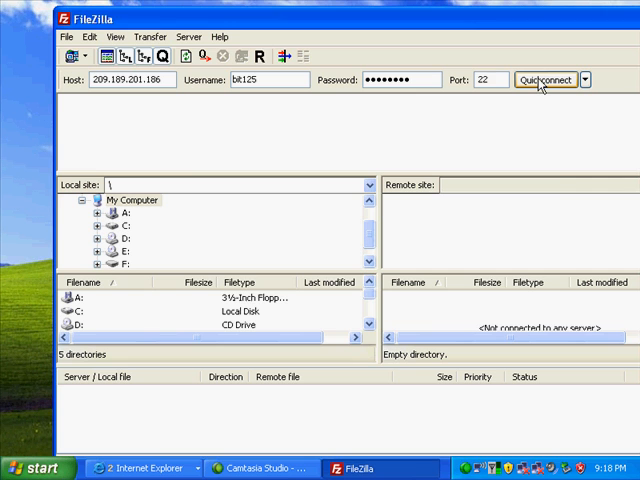
# Step: Quickconnect to 209.189.201.186 and always trust the server's host key
pyautogui.click(545, 79)
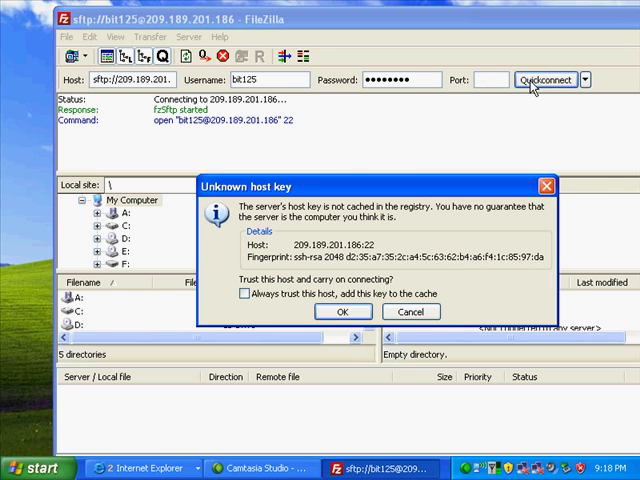
pyautogui.moveTo(280, 278)
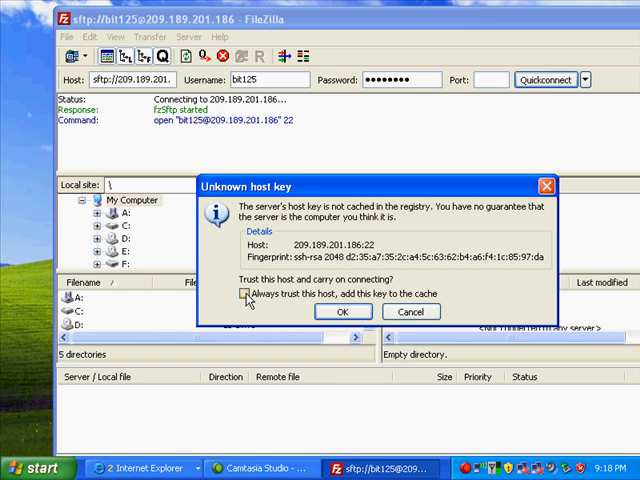
pyautogui.click(247, 293)
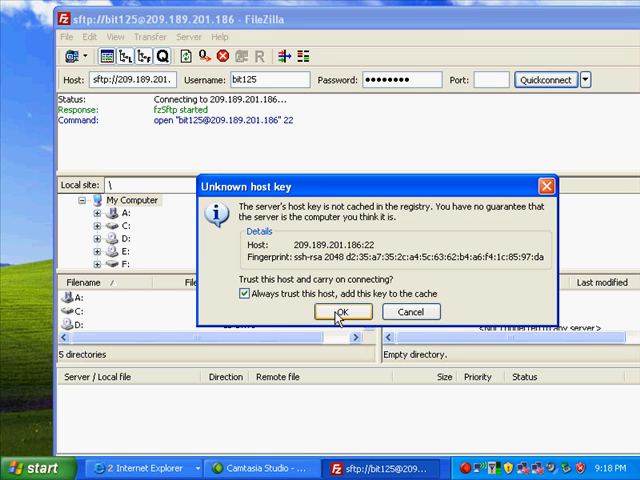
pyautogui.click(341, 311)
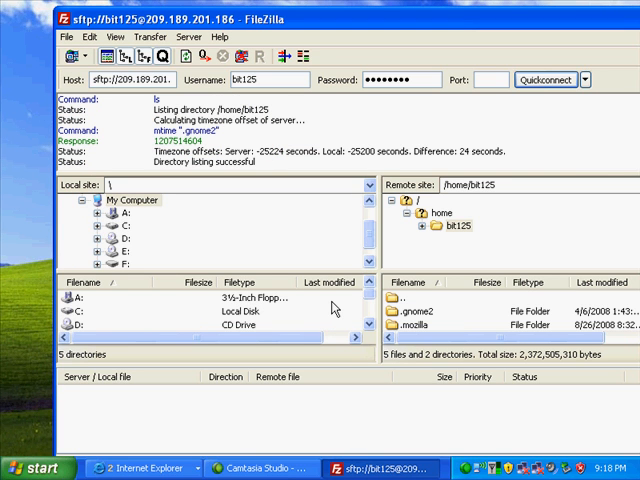
pyautogui.moveTo(430, 322)
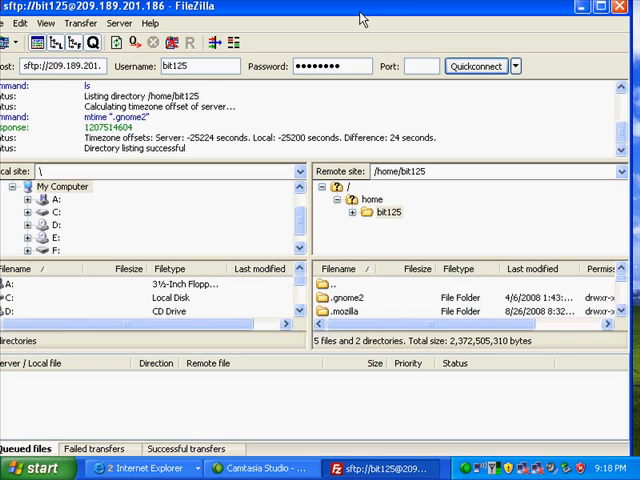
pyautogui.moveTo(434, 334)
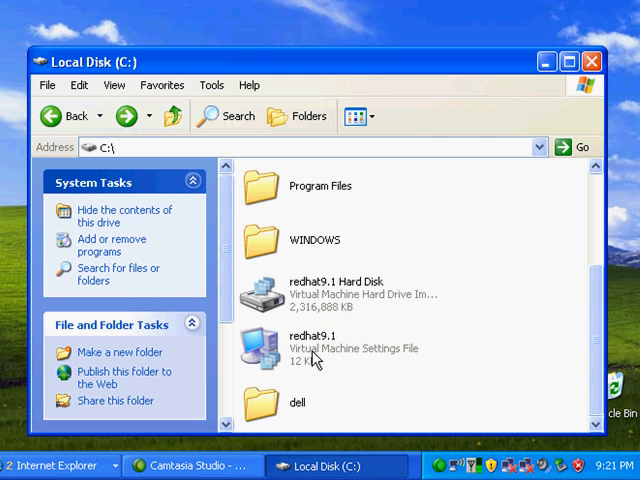
pyautogui.moveTo(474, 267)
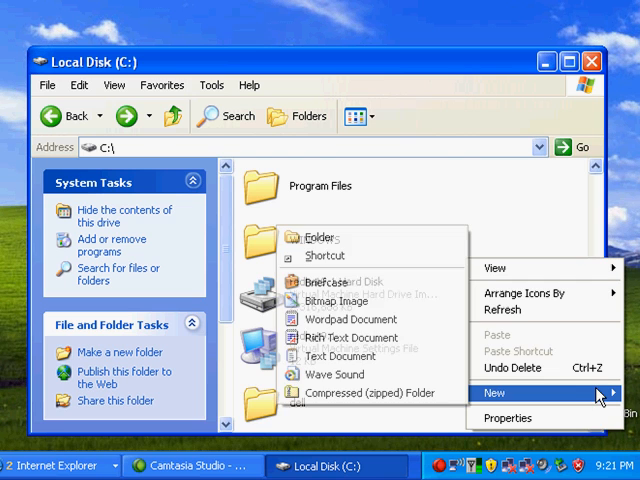
# Step: Create a new folder named redhat9.1 in the root of drive C:
pyautogui.click(316, 237)
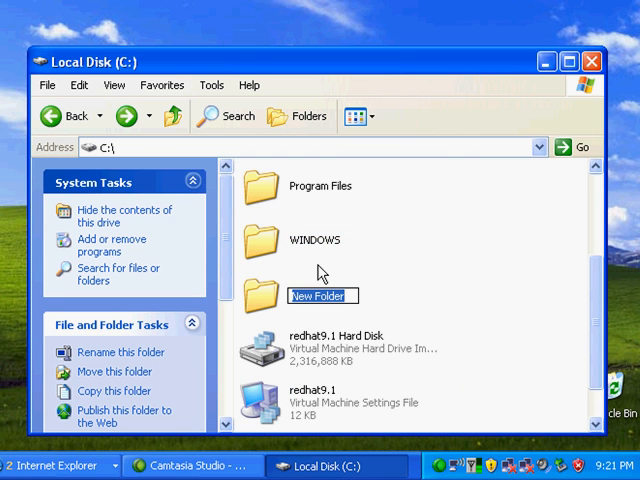
pyautogui.write('redhat')
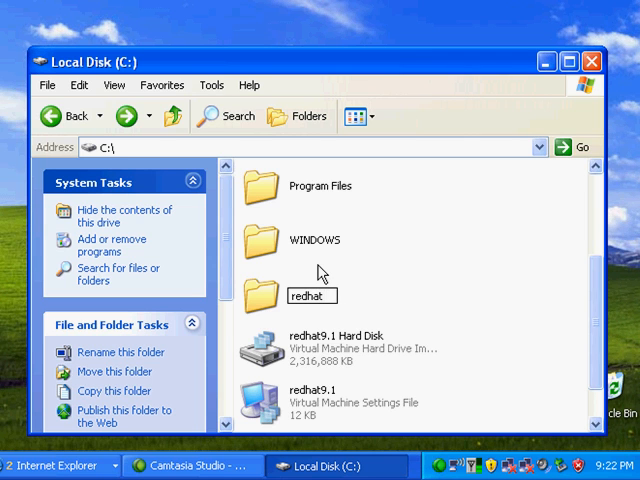
pyautogui.write('9.1')
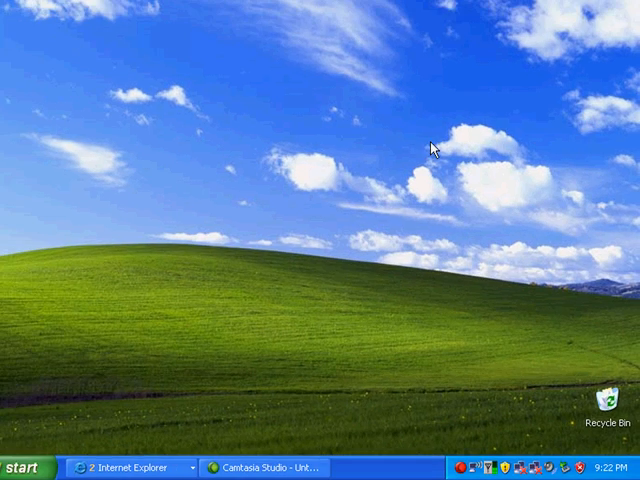
# Step: Launch Microsoft Virtual PC from Start > All Programs
pyautogui.click(30, 468)
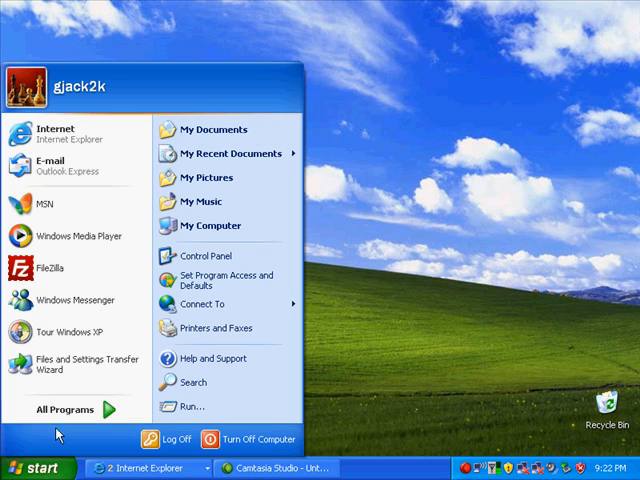
pyautogui.click(65, 410)
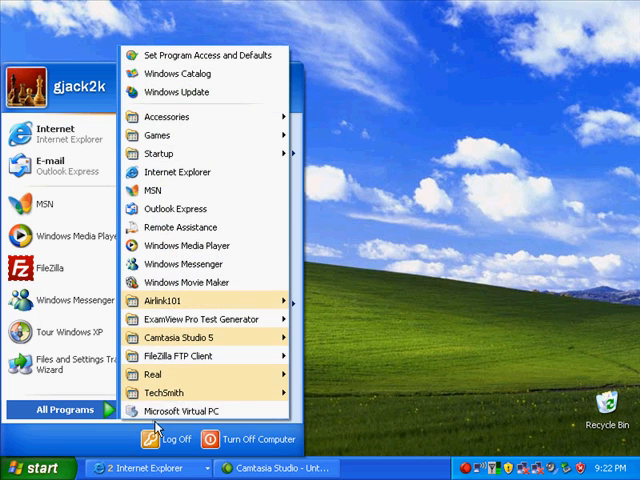
pyautogui.click(189, 411)
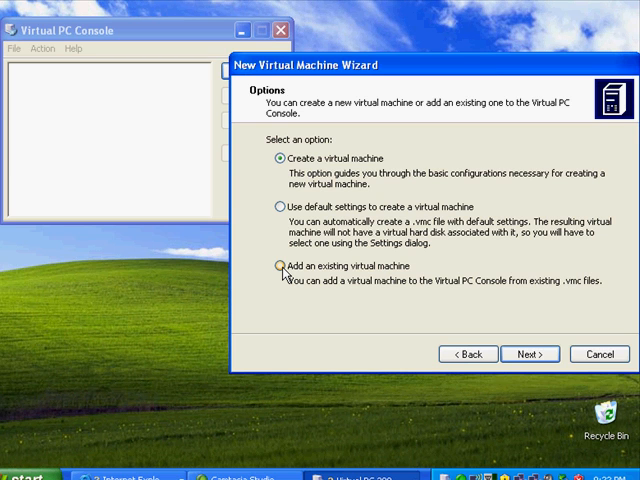
# Step: Add the existing machine C:\redhat9.1\redhat9.1.vmc through the New Virtual Machine Wizard
pyautogui.click(275, 267)
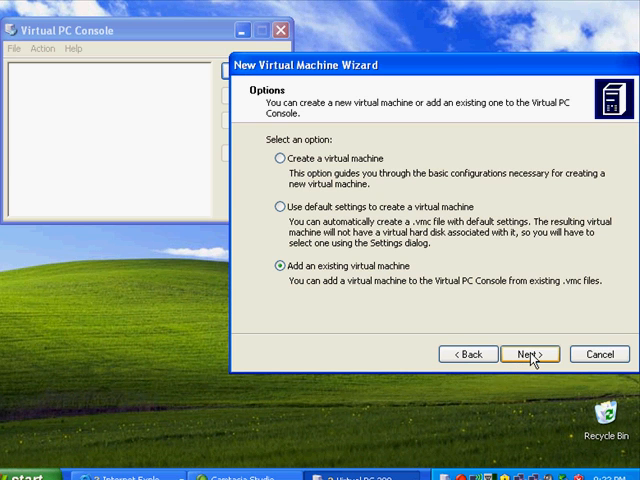
pyautogui.click(532, 354)
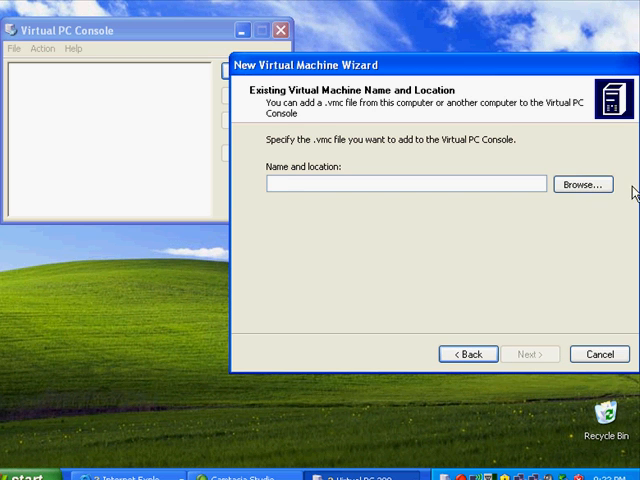
pyautogui.click(581, 185)
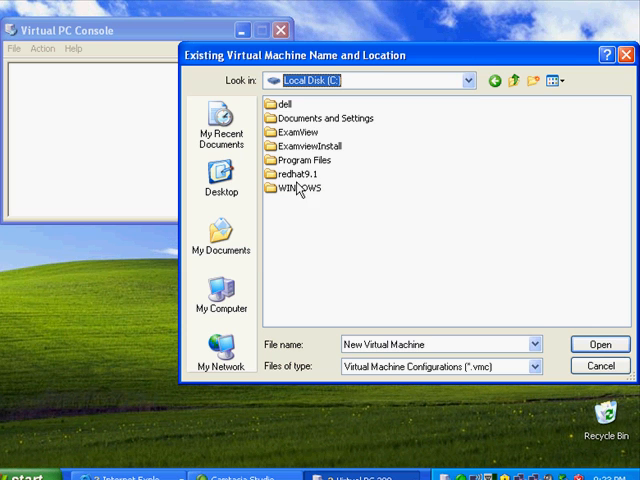
pyautogui.click(298, 174)
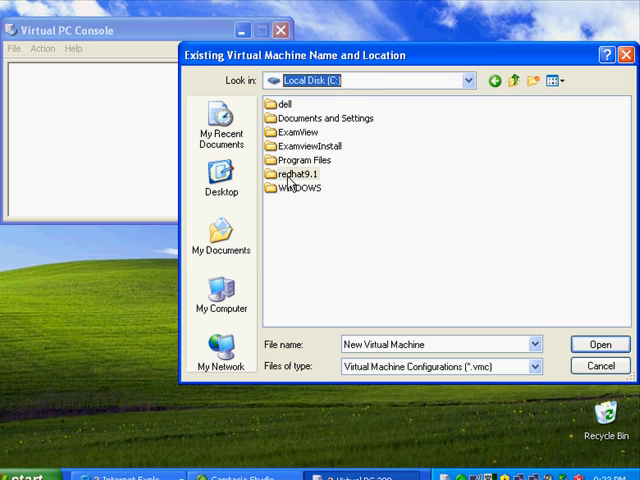
pyautogui.doubleClick(295, 174)
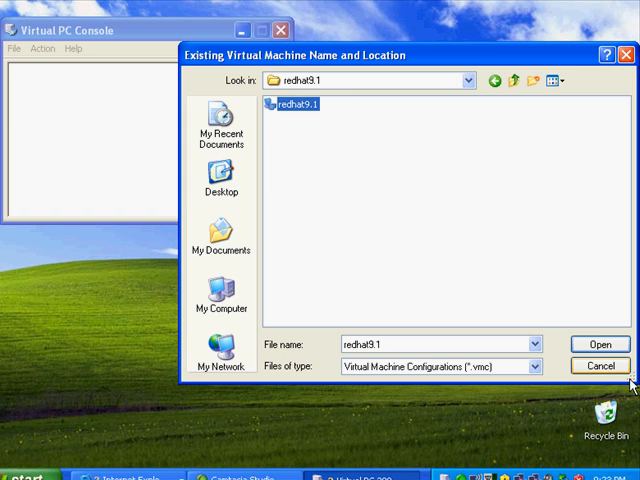
pyautogui.click(596, 342)
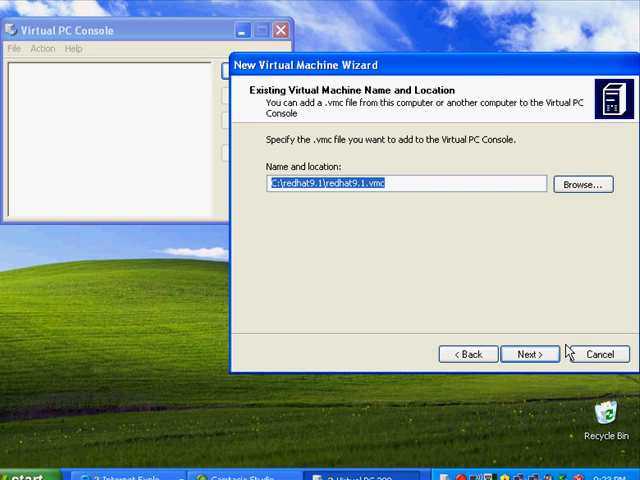
pyautogui.click(530, 354)
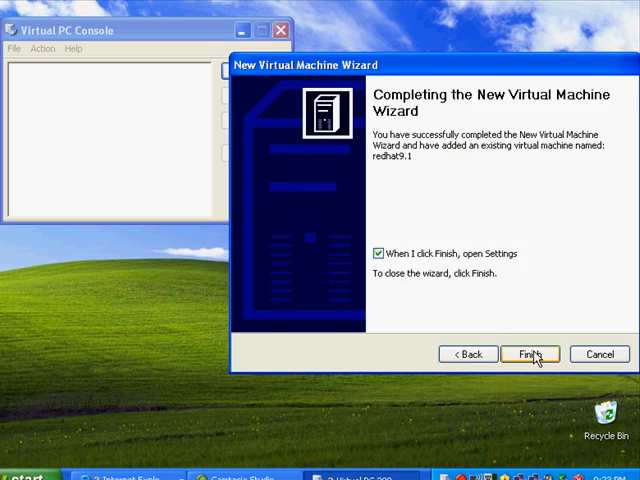
pyautogui.click(529, 354)
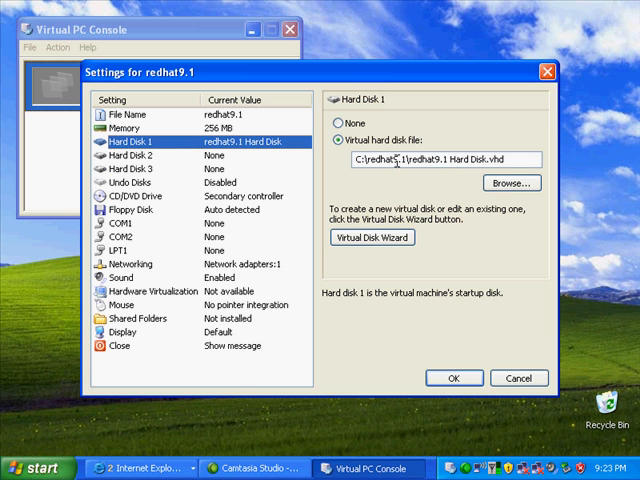
pyautogui.moveTo(108, 135)
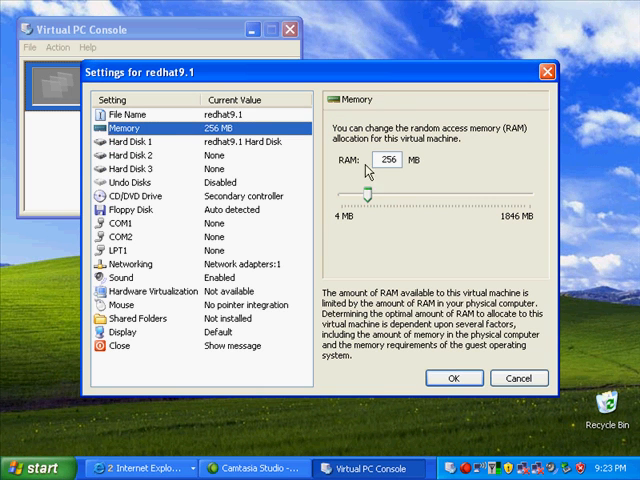
pyautogui.moveTo(393, 172)
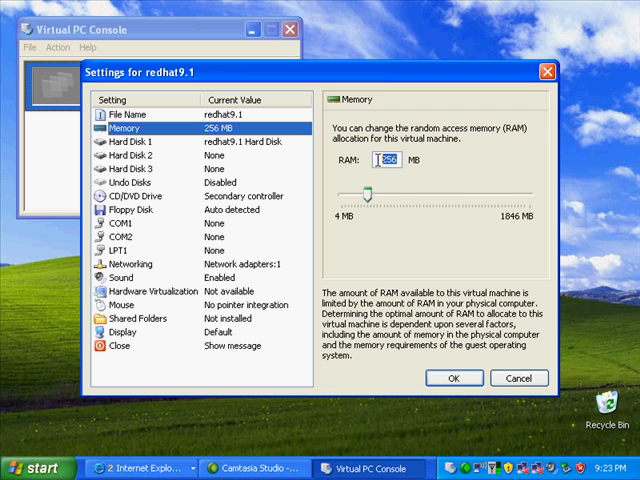
# Step: Set redhat9.1's RAM to 512 MB, save, and start the virtual machine
pyautogui.write('512')
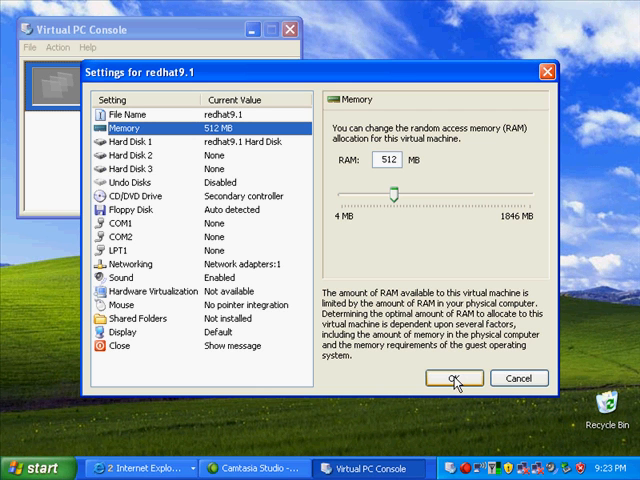
pyautogui.click(397, 160)
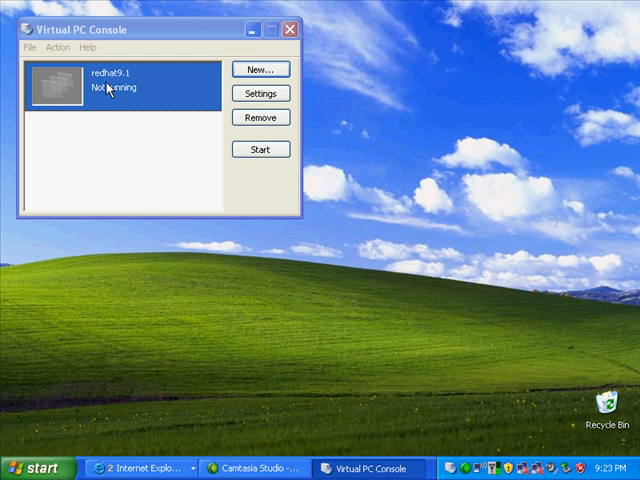
pyautogui.click(260, 149)
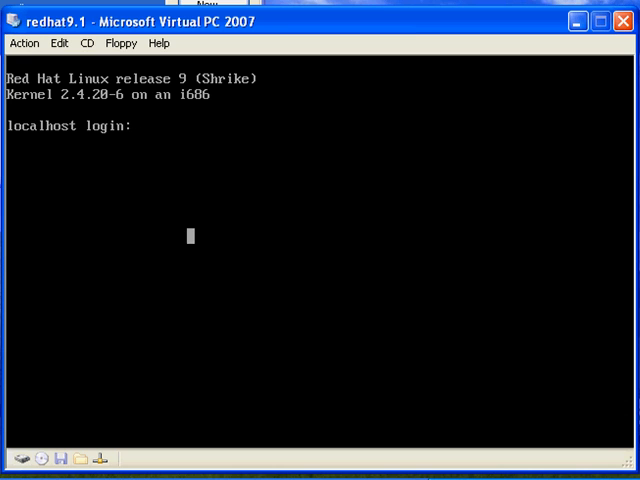
# Step: Log in to Red Hat as cgillay and run ls -la in the home directory
pyautogui.write('cgi')
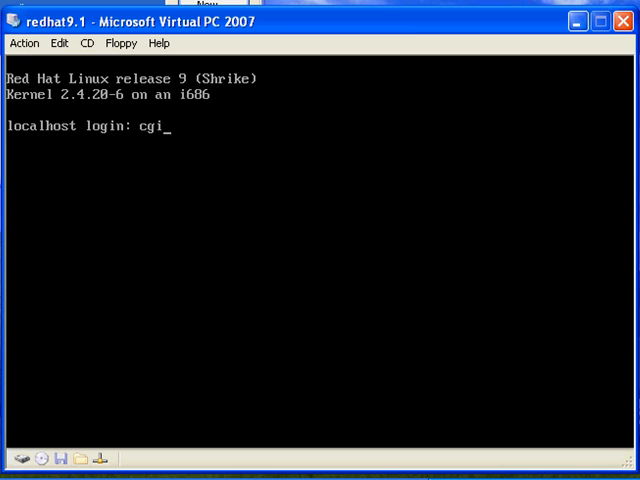
pyautogui.write('llay')
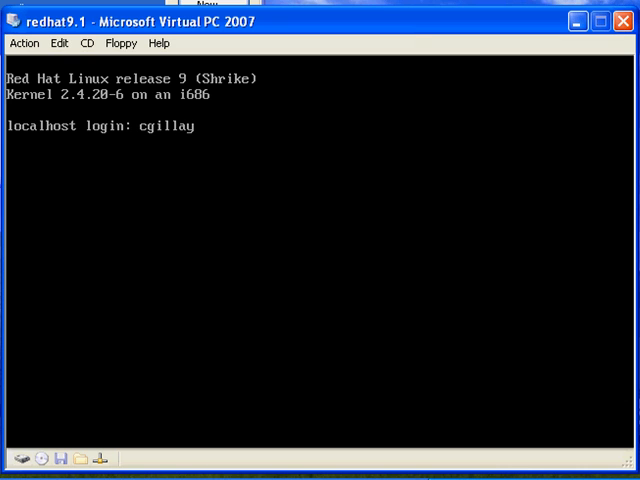
pyautogui.press('Return')
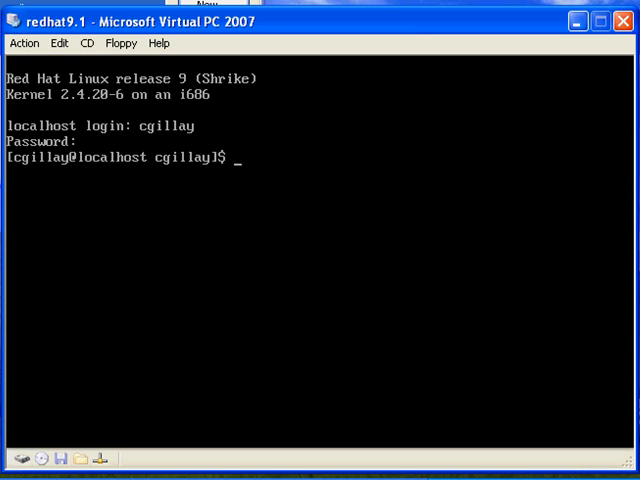
pyautogui.write('ls -la')
pyautogui.write('r')
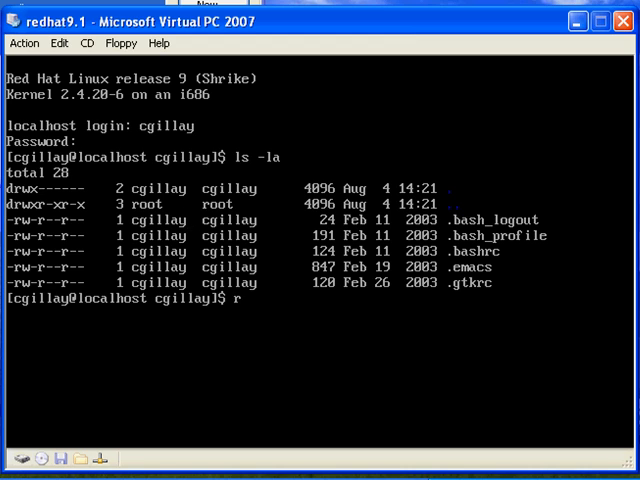
pyautogui.write('o')
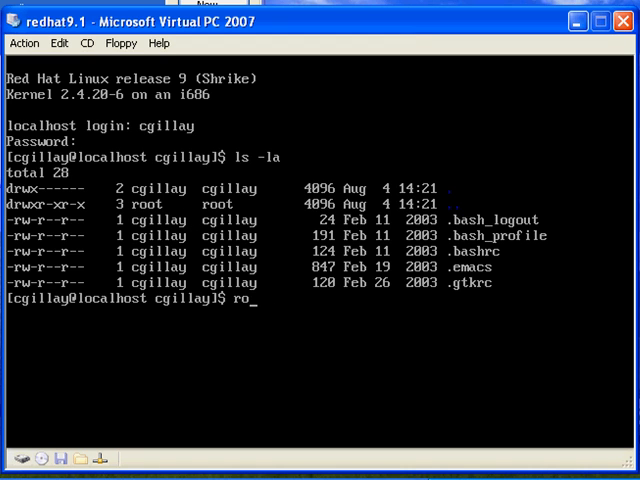
pyautogui.write('ot')
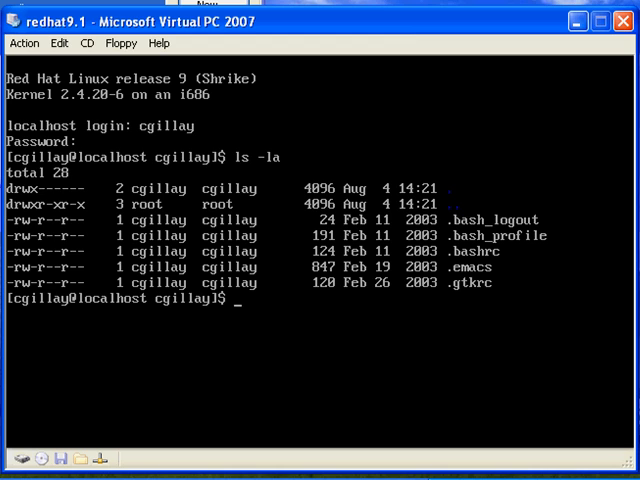
# Step: Run su with the root password, list with ls -la, then exit twice
pyautogui.write('su')
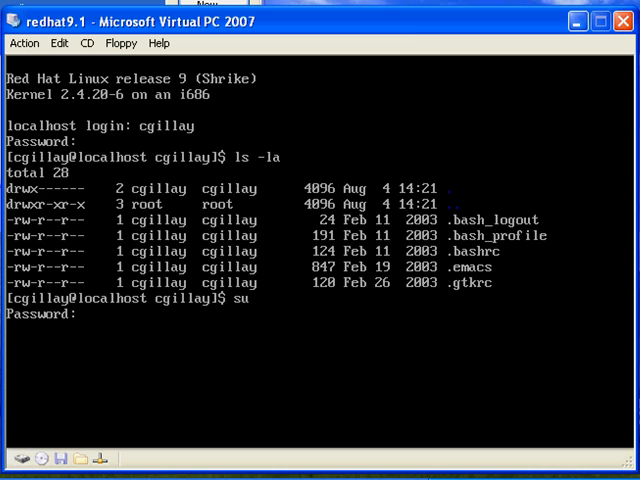
pyautogui.press('Return')
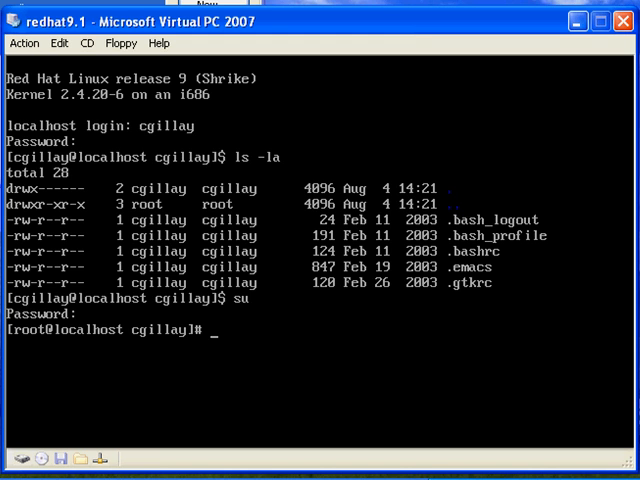
pyautogui.write('ls -la')
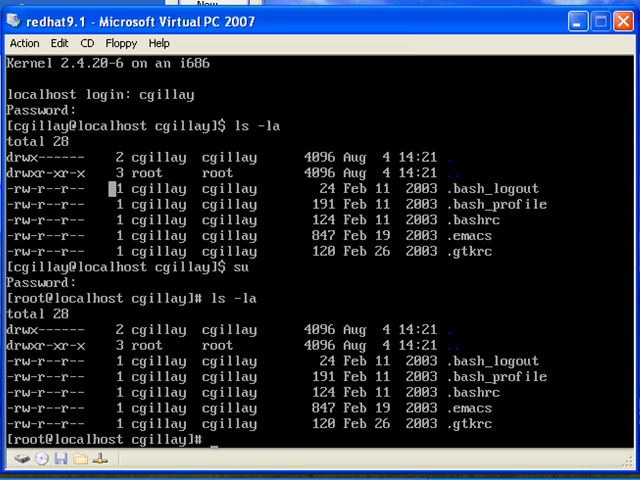
pyautogui.write('exit')
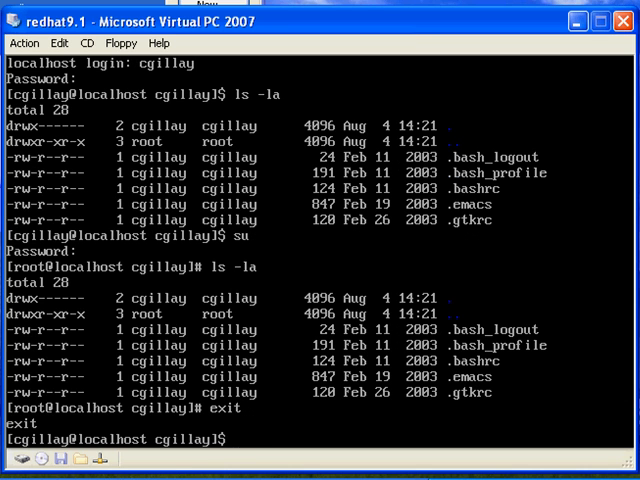
pyautogui.write('exit')
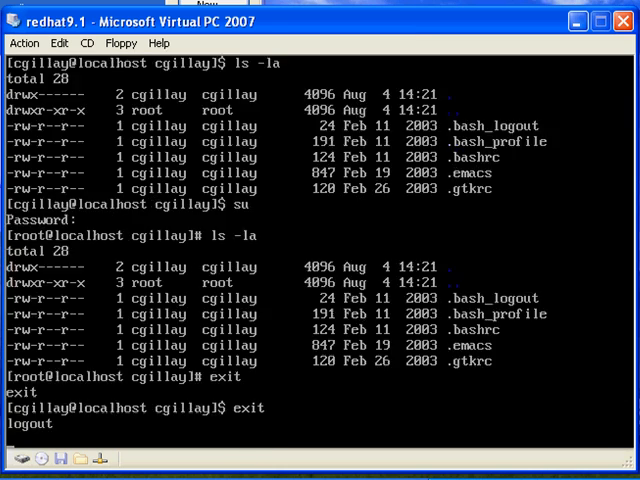